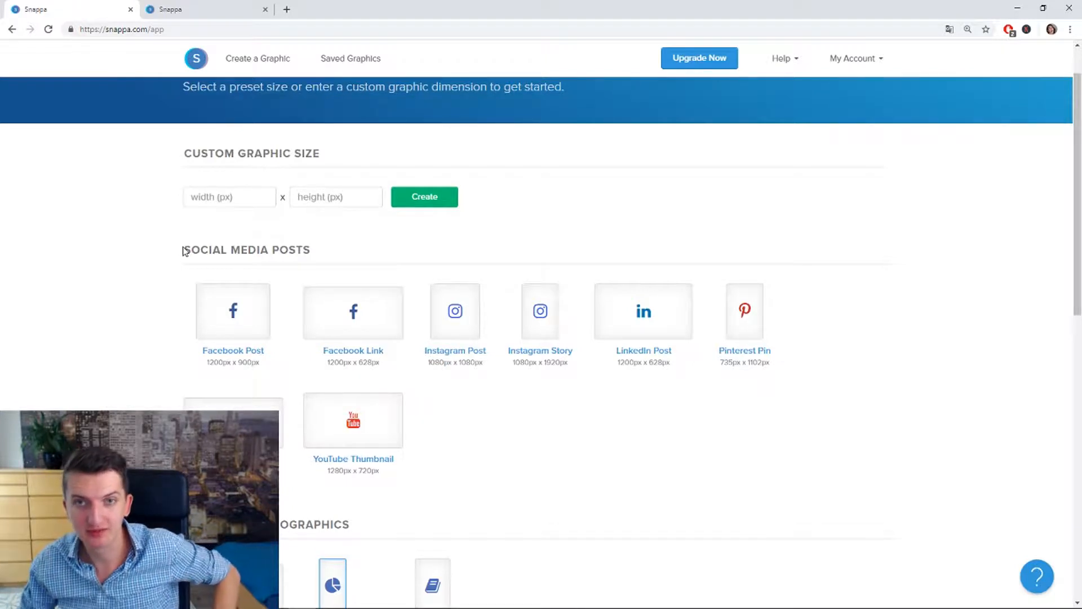
pyautogui.moveTo(290, 528)
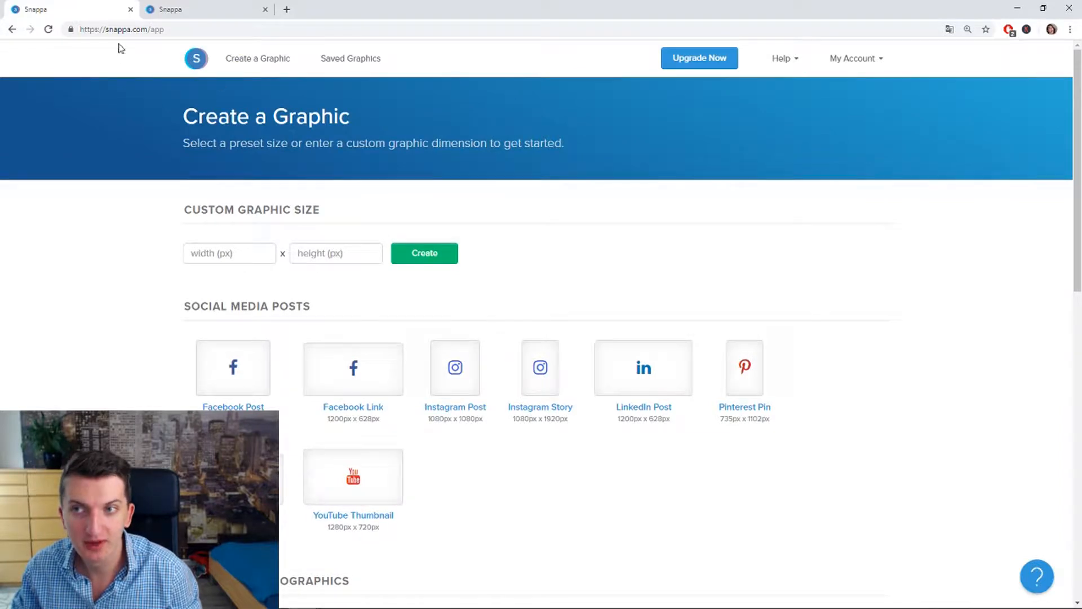
# Scroll to Headers and choose the YouTube End Screen (1920×1080) preset.
pyautogui.scroll(-3)
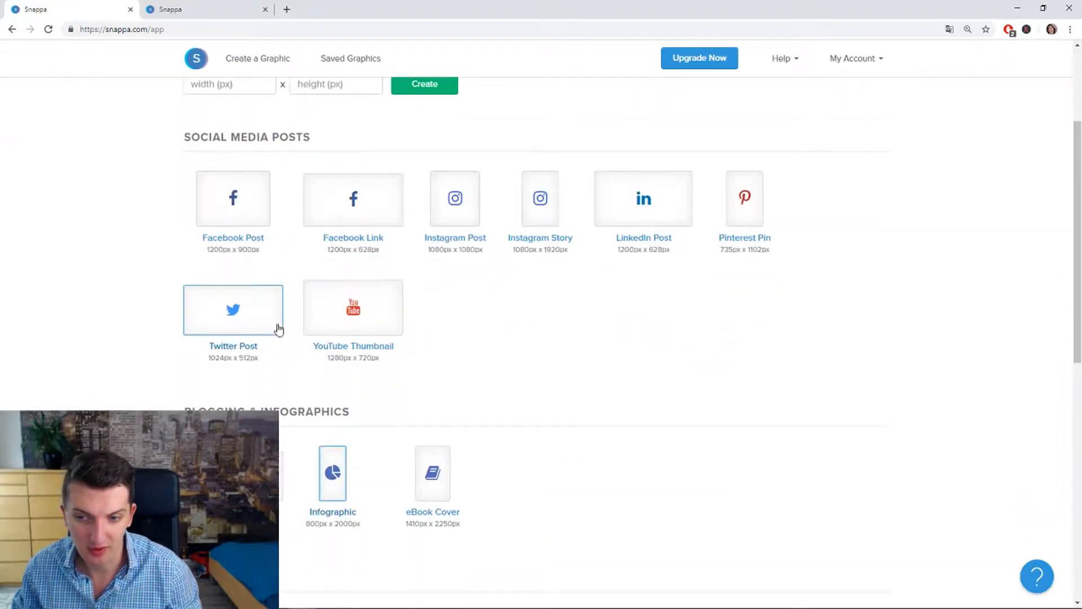
pyautogui.scroll(-3)
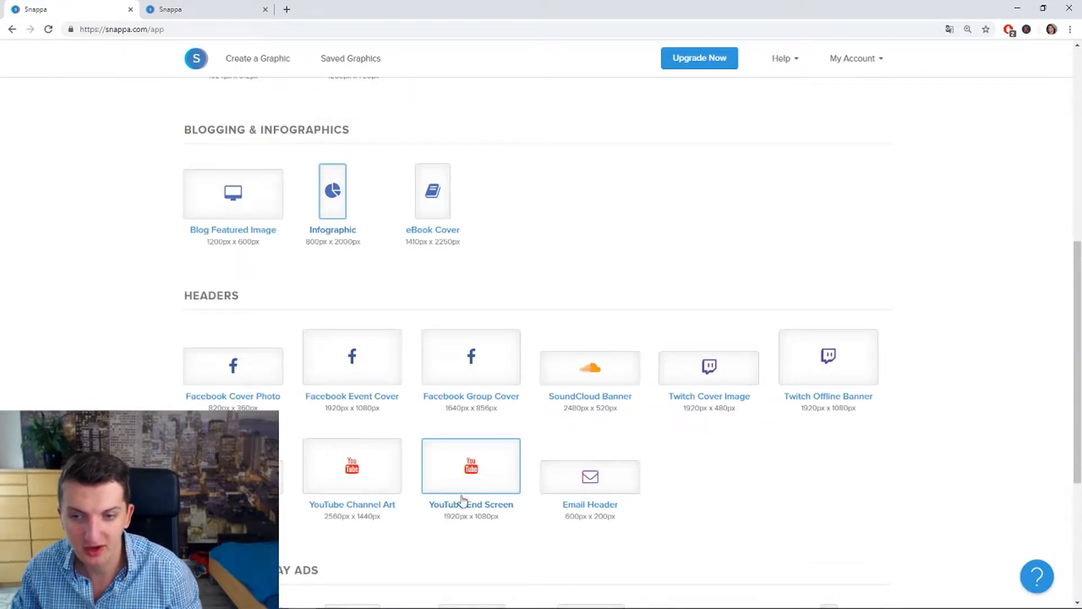
pyautogui.click(471, 466)
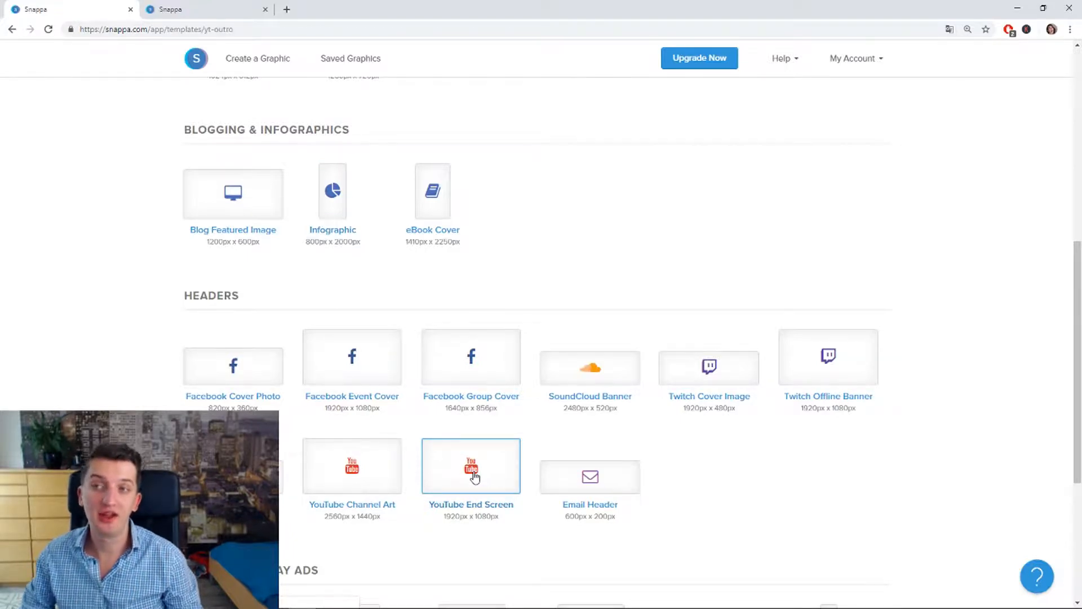
pyautogui.moveTo(492, 480)
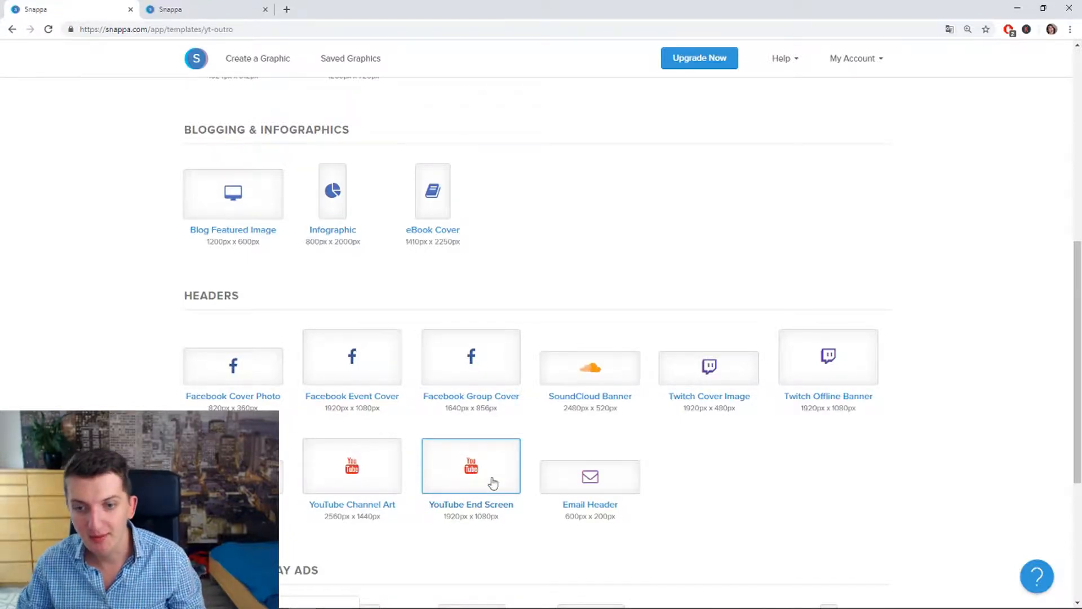
# Browse the end screen templates and open the smiling-woman and beach-photo templates.
pyautogui.click(471, 466)
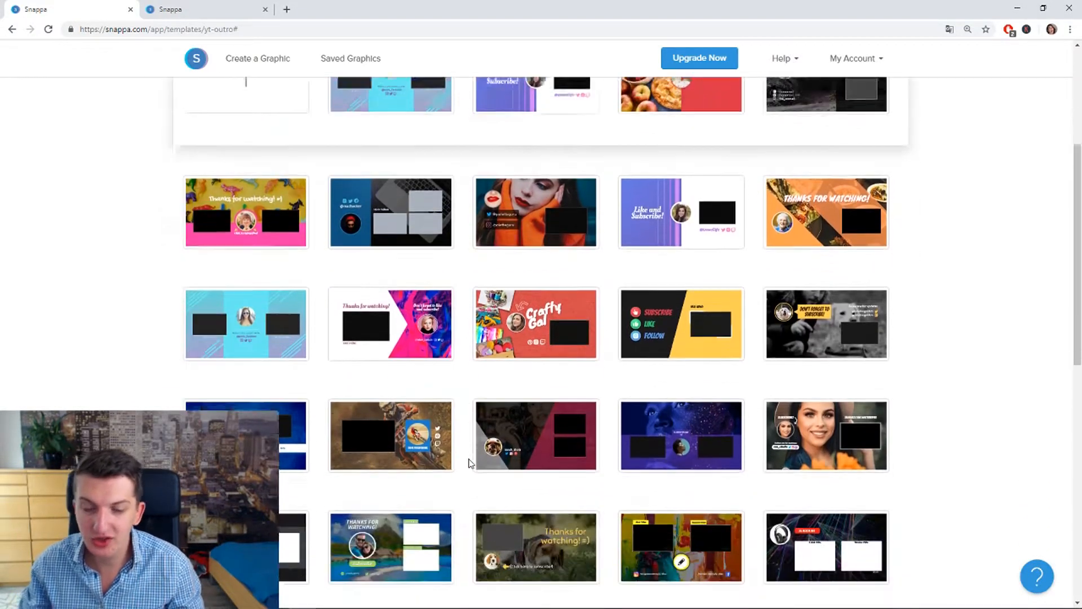
pyautogui.scroll(-3)
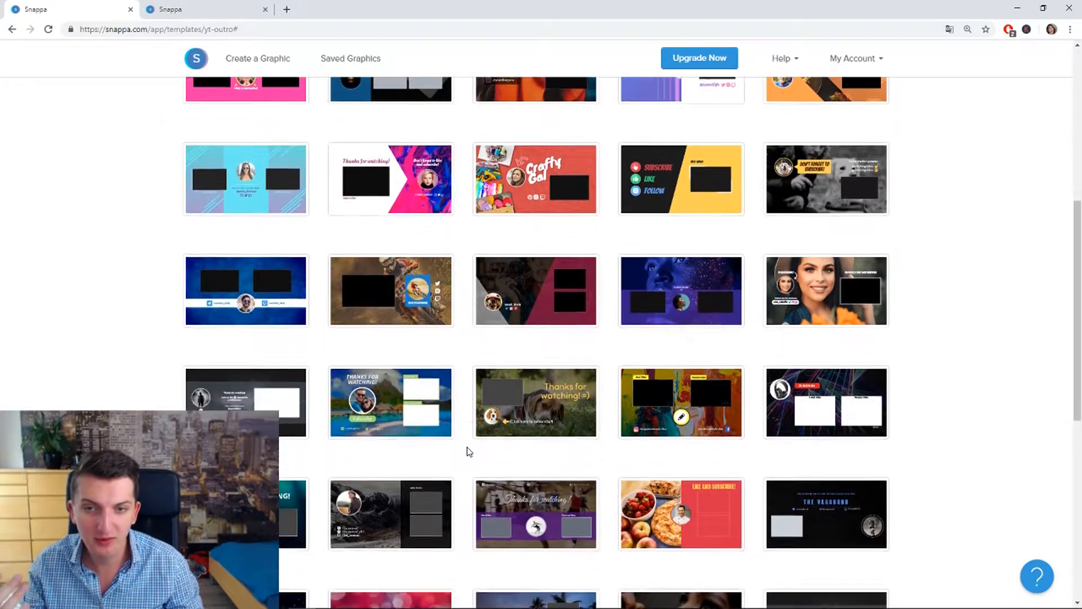
pyautogui.scroll(-3)
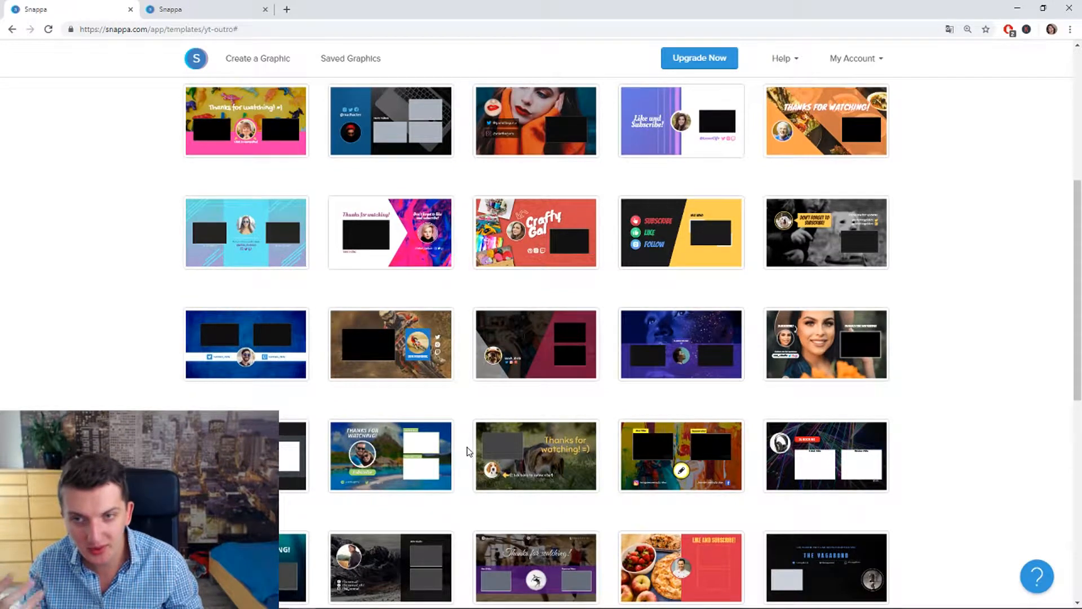
pyautogui.scroll(3)
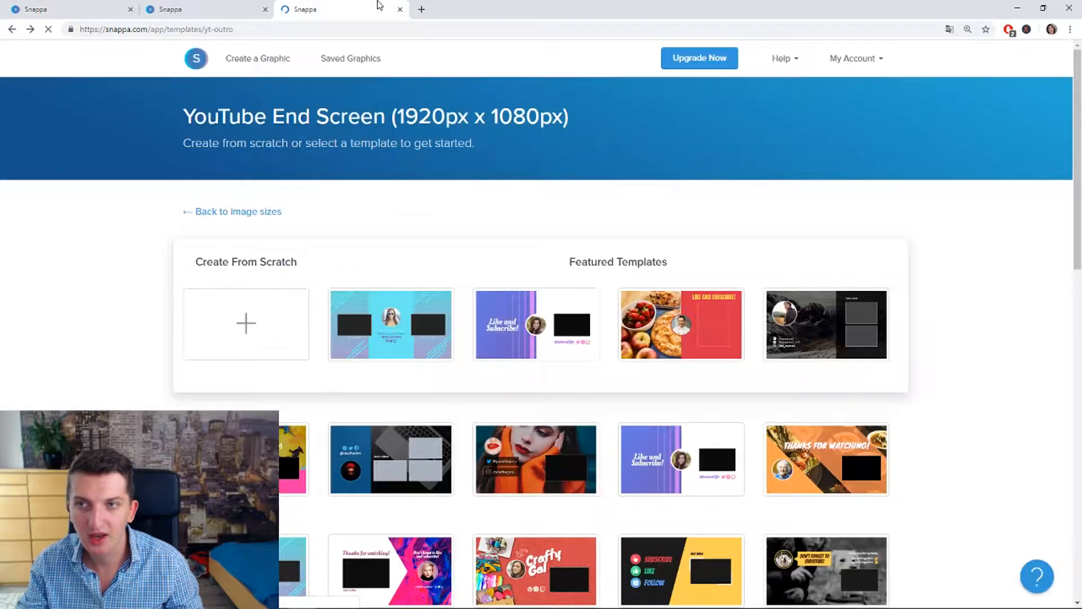
pyautogui.scroll(-3)
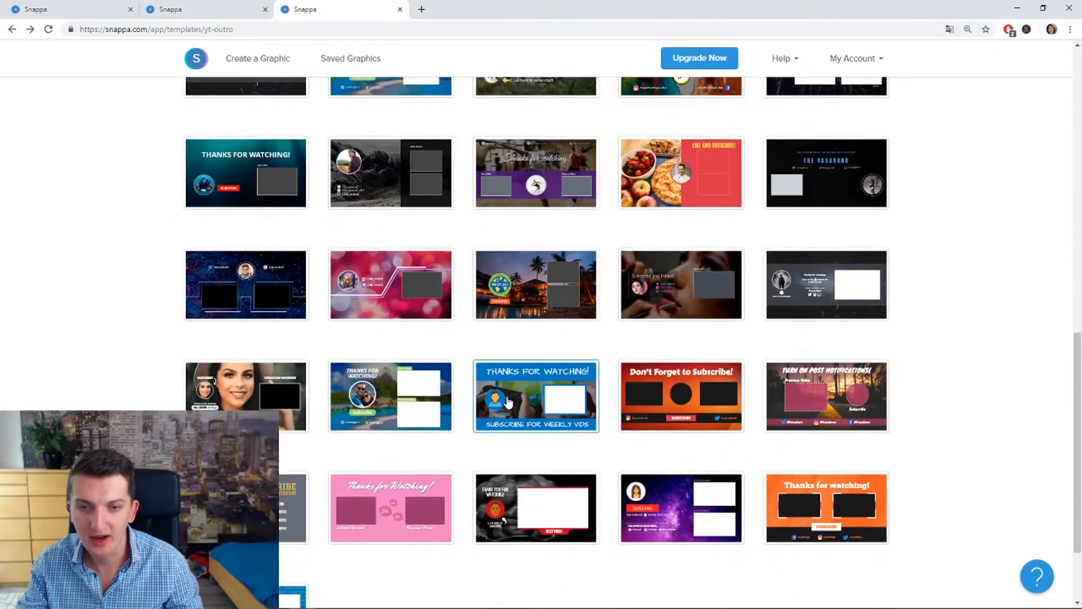
pyautogui.scroll(-3)
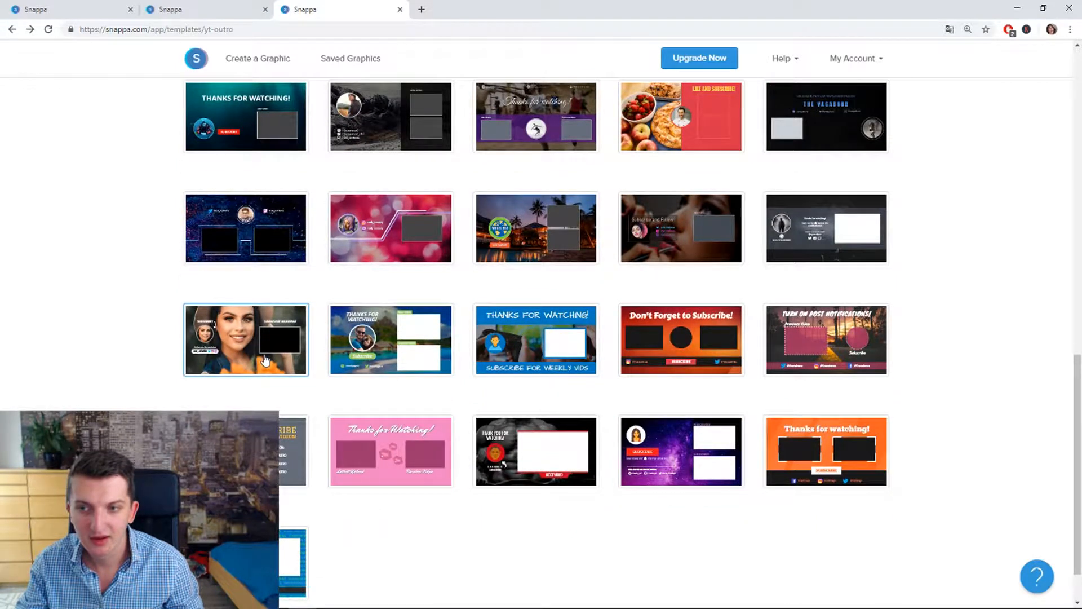
pyautogui.click(390, 340)
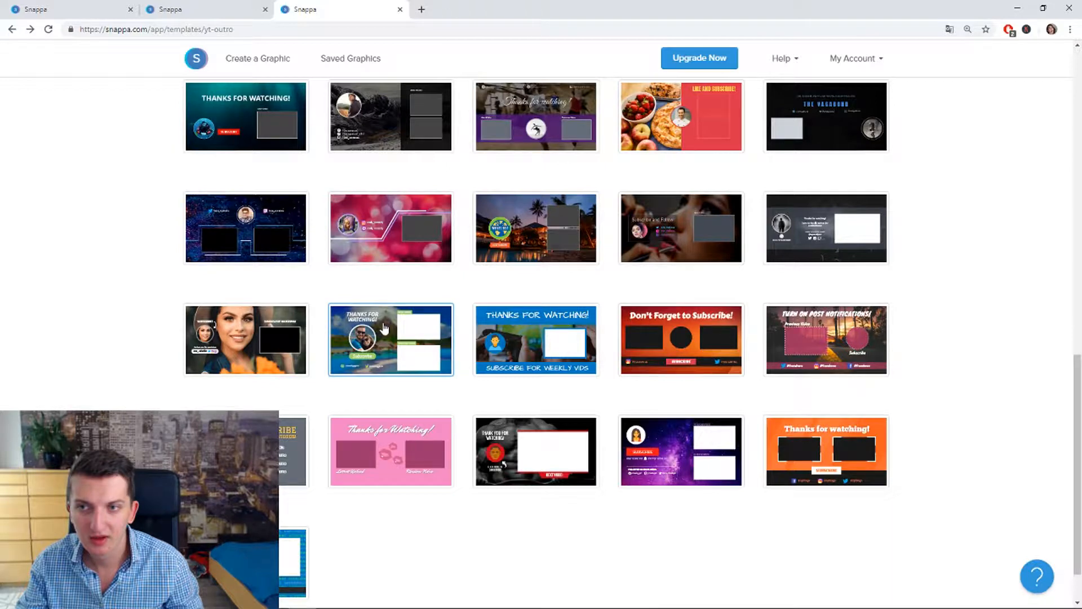
pyautogui.click(382, 336)
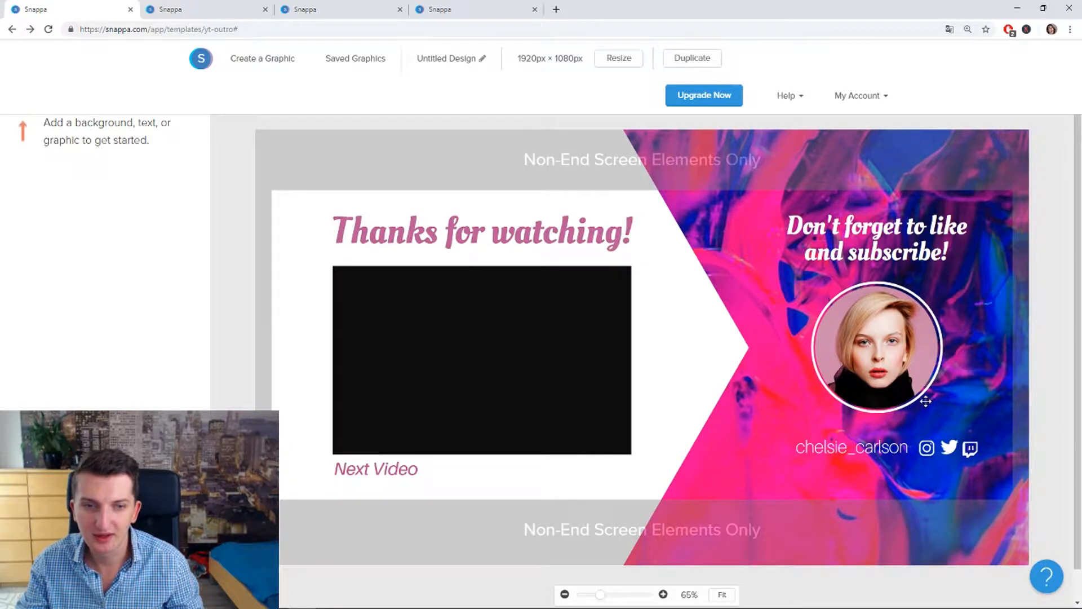
# Replace the chelsie_carlson handle text on the pink end screen with 'Marcus Stone'.
pyautogui.click(853, 447)
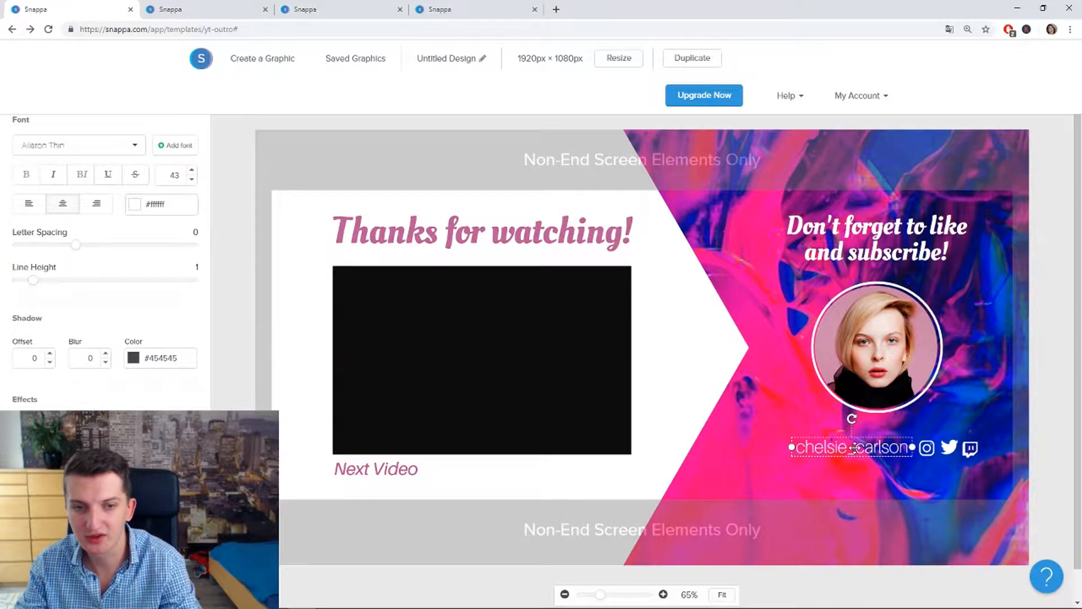
pyautogui.write('chelsie_carlson')
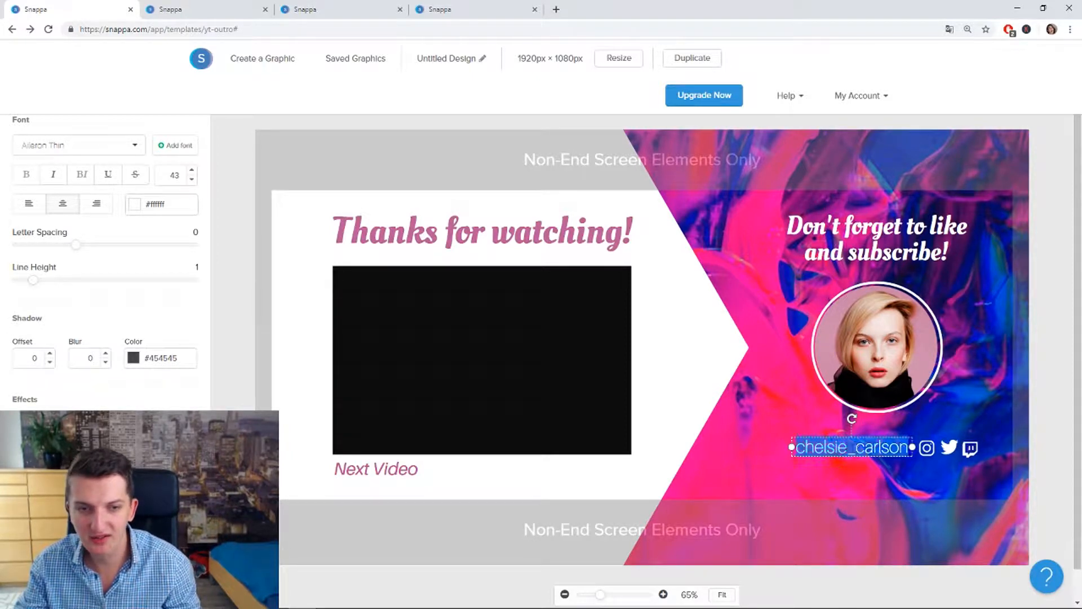
pyautogui.write('Marcus Stone')
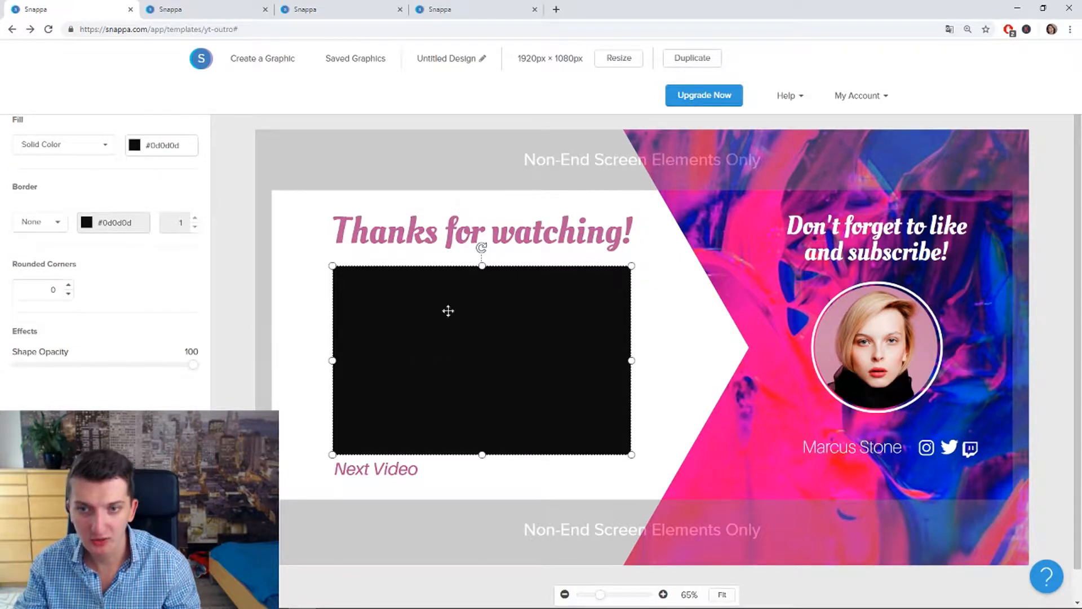
# Nudge the video placeholder up and change its caption to 'What Best Next Video' on one line.
pyautogui.moveTo(448, 311); pyautogui.dragTo(554, 371)
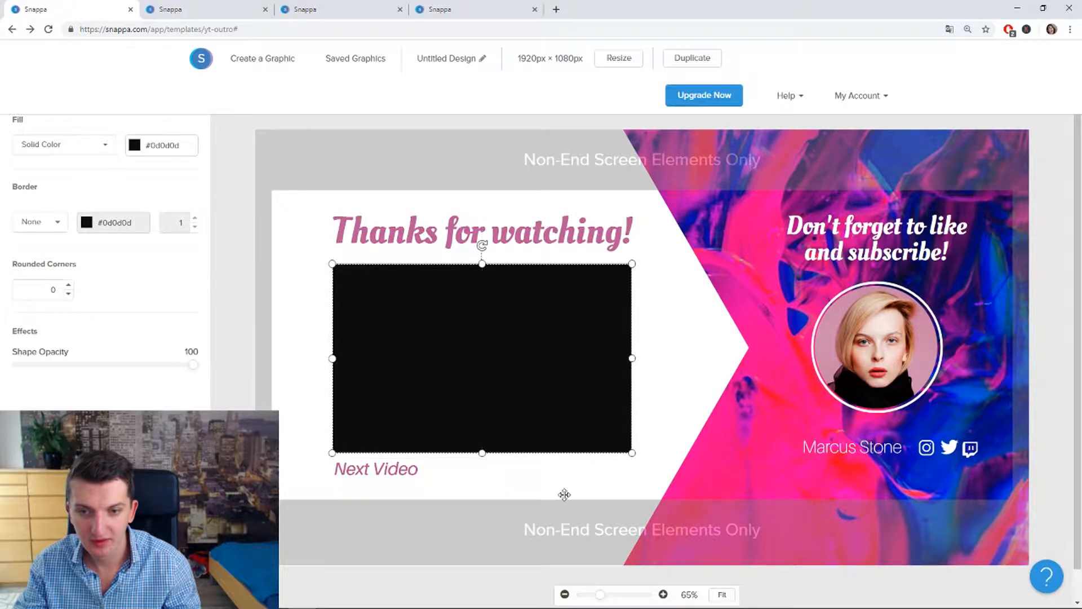
pyautogui.doubleClick(375, 469)
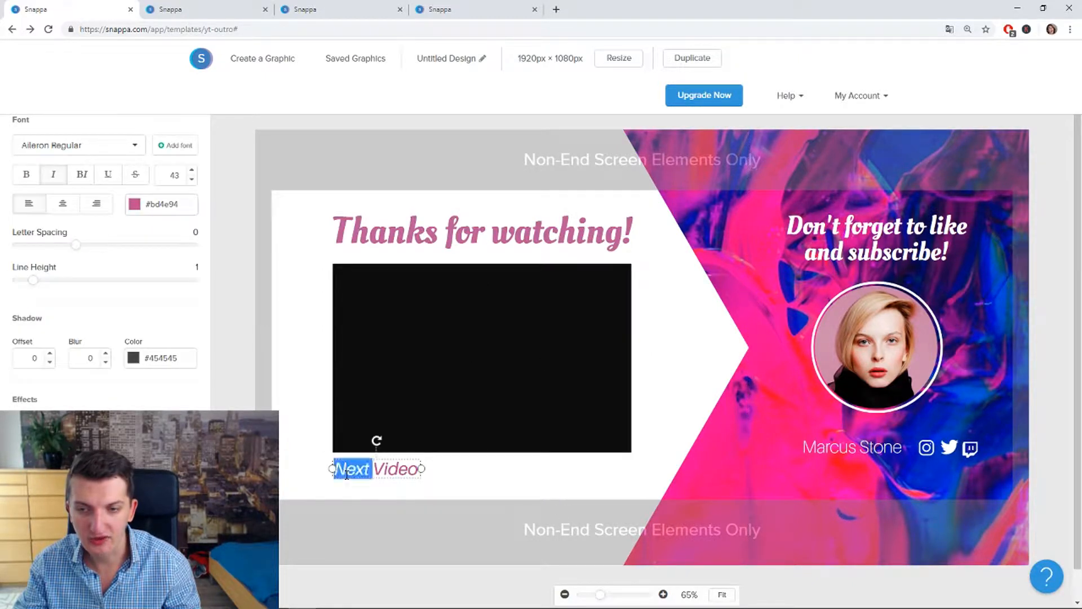
pyautogui.write('What')
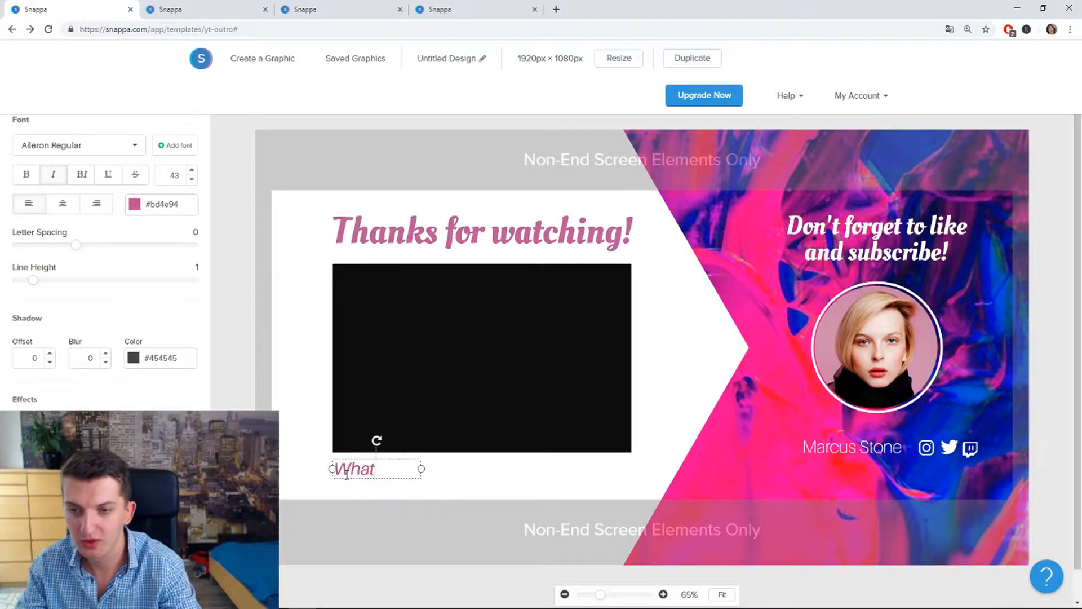
pyautogui.write('Best Next')
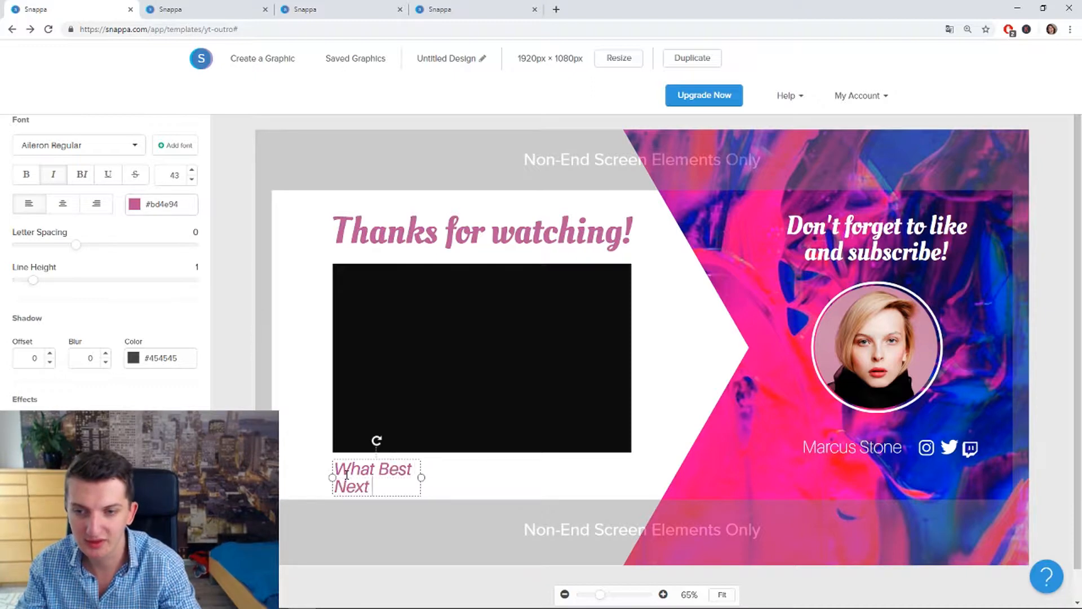
pyautogui.write('VIde')
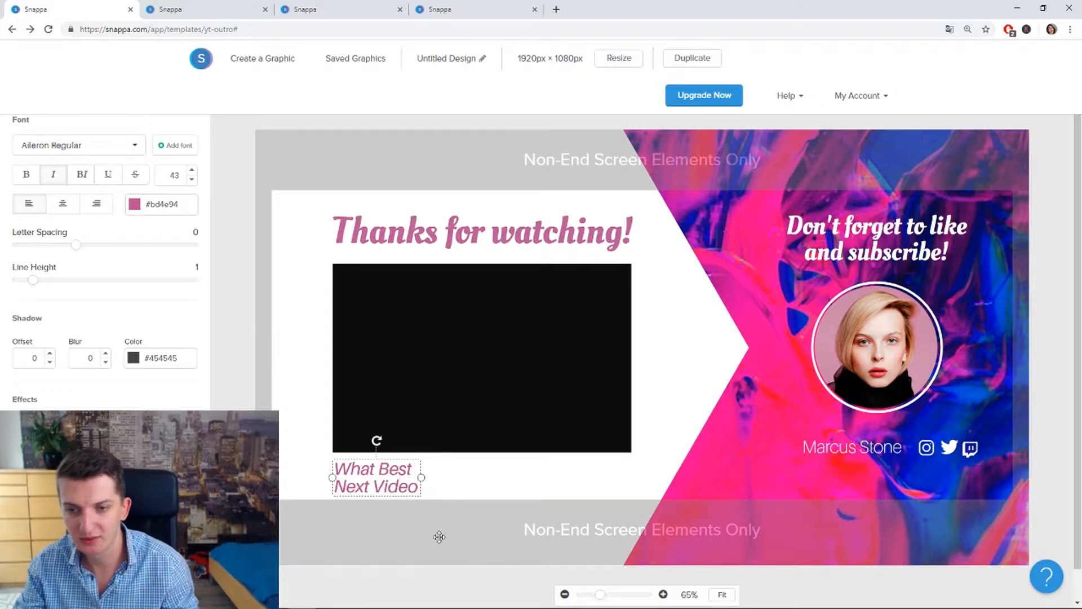
pyautogui.moveTo(422, 477); pyautogui.dragTo(485, 477)
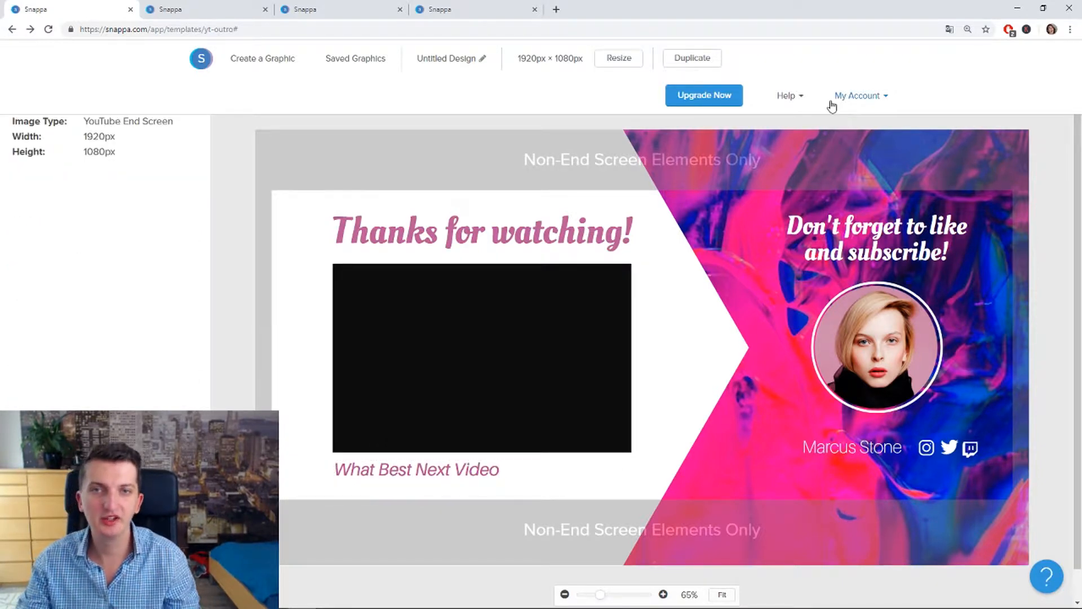
# Give the first end screen an orange gradient background from Patterns and download it.
pyautogui.click(875, 345)
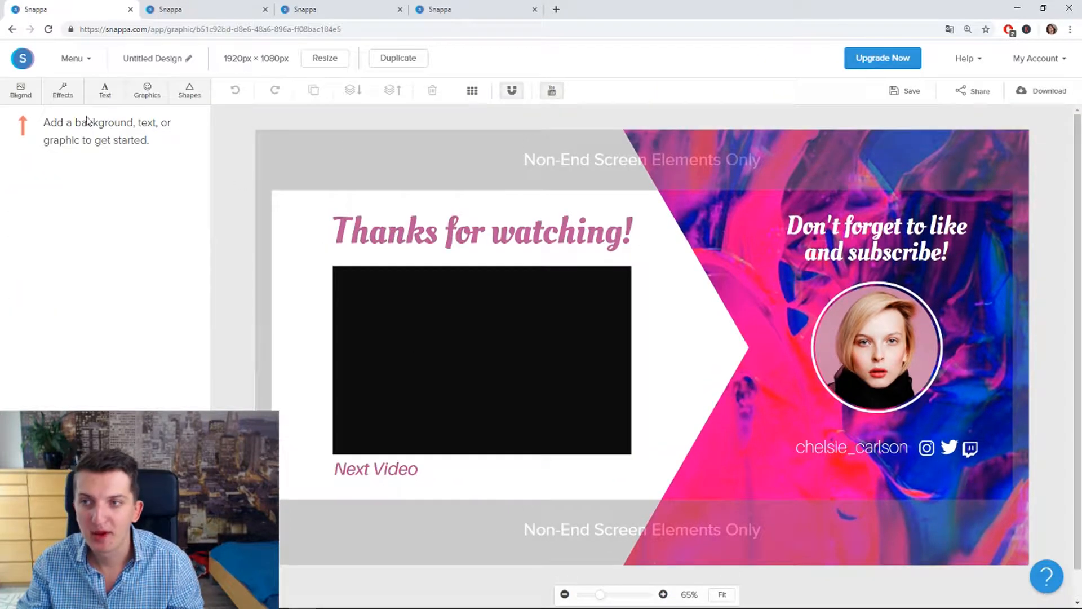
pyautogui.click(20, 90)
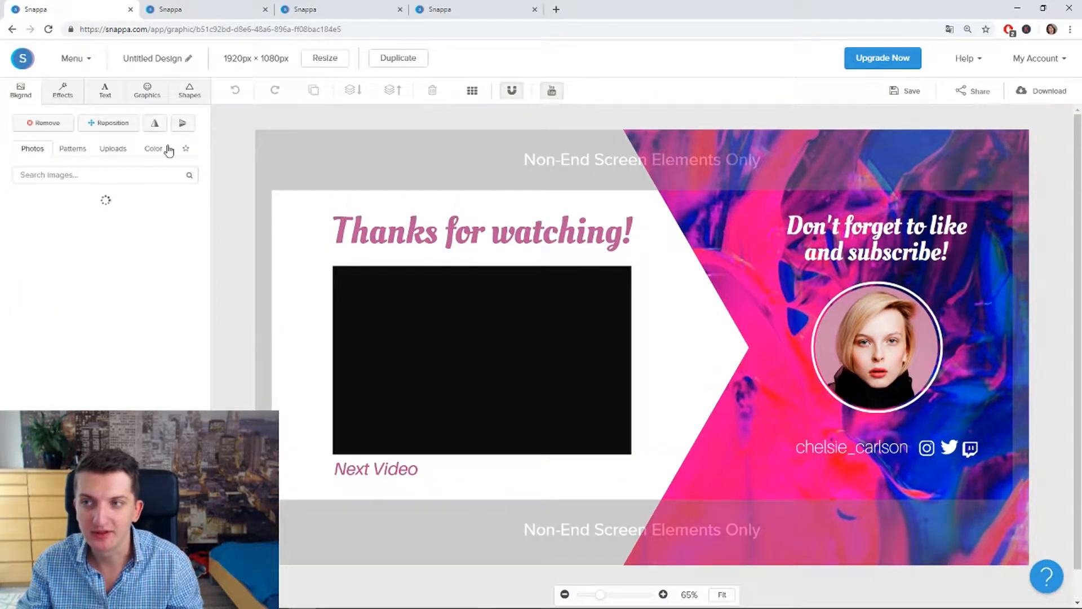
pyautogui.click(153, 149)
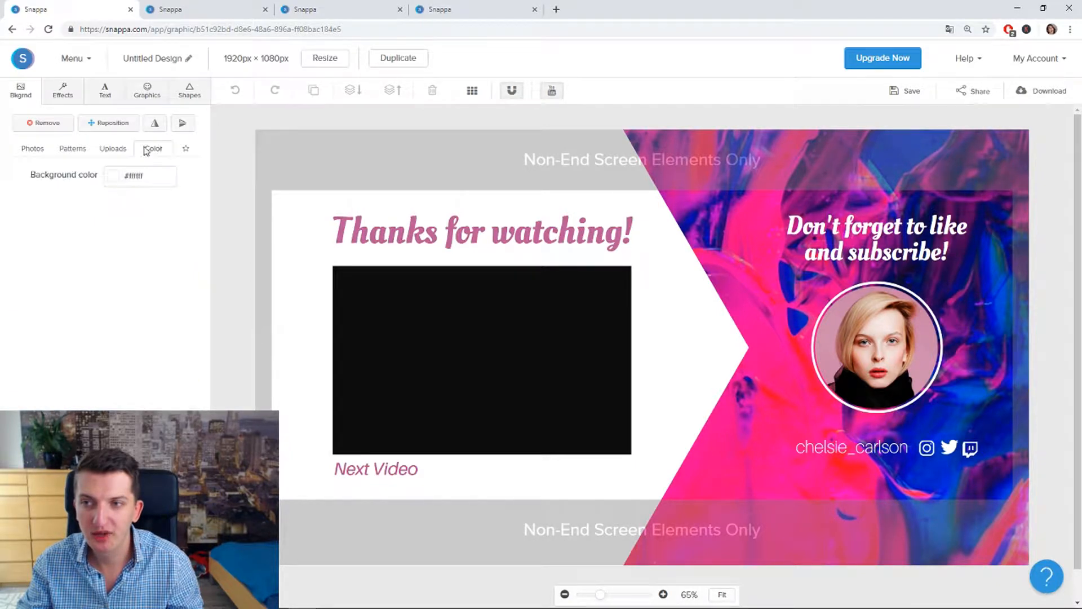
pyautogui.click(72, 149)
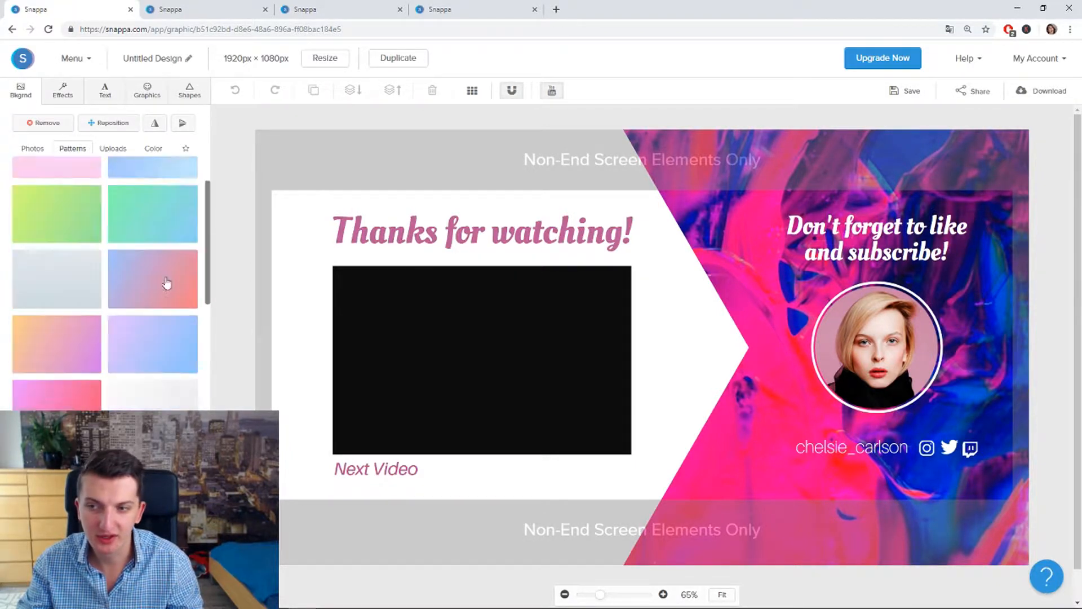
pyautogui.scroll(-3)
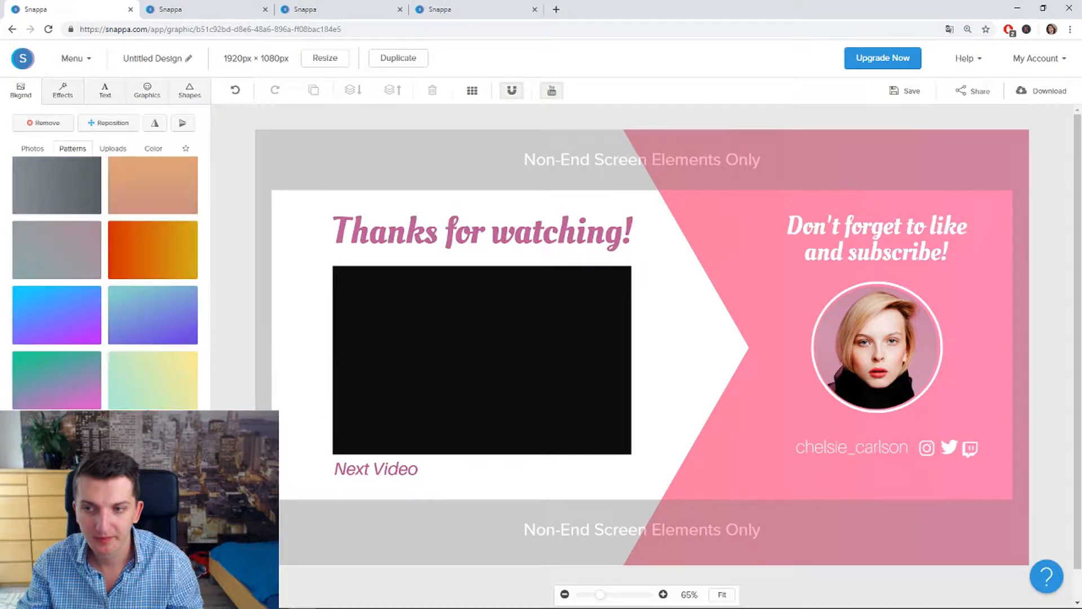
pyautogui.click(57, 315)
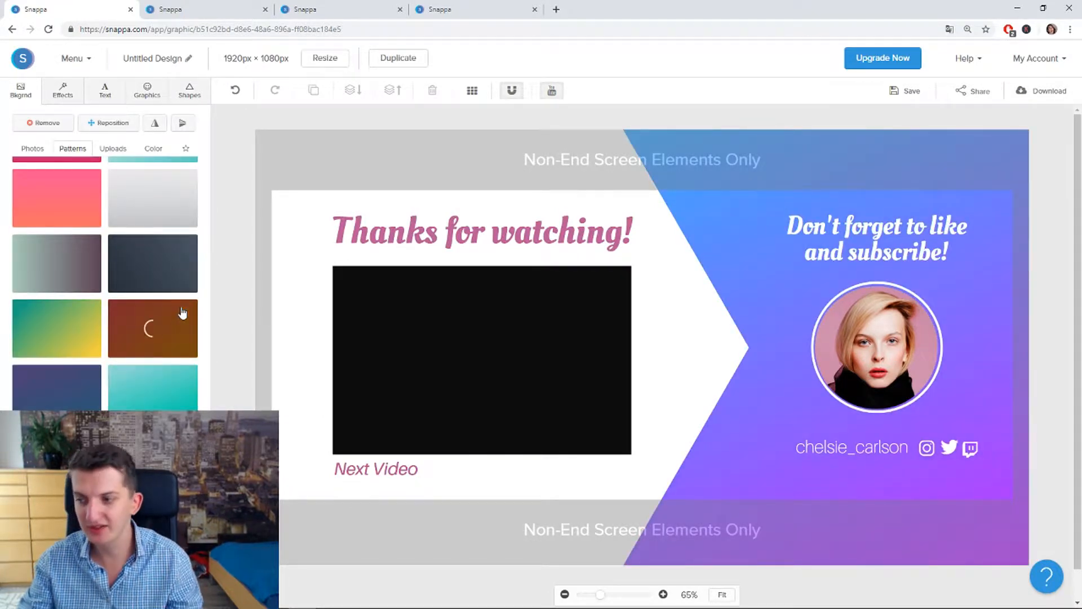
pyautogui.click(152, 327)
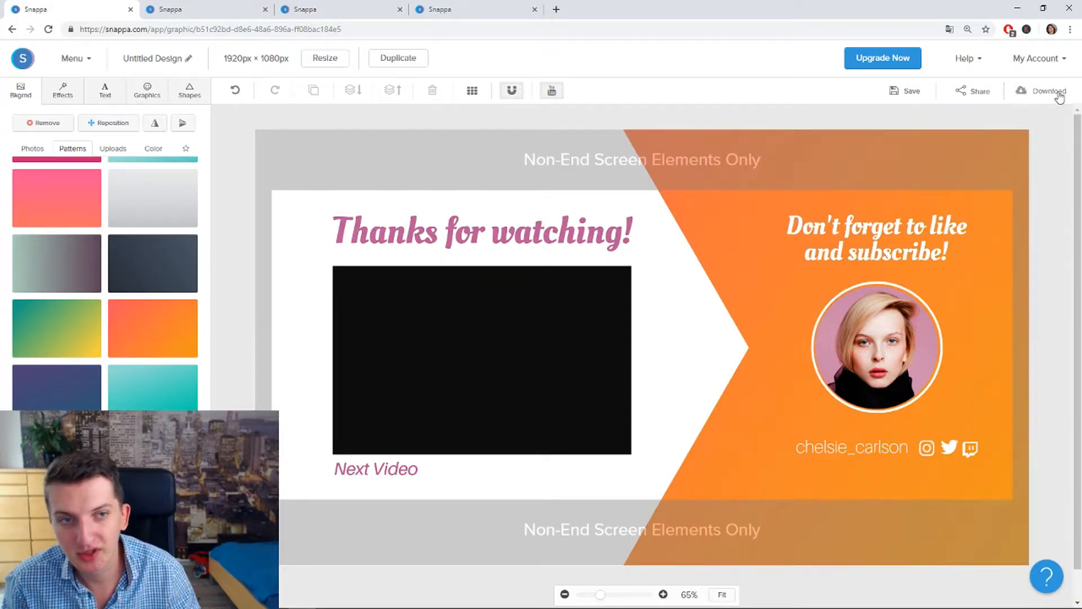
pyautogui.click(1048, 91)
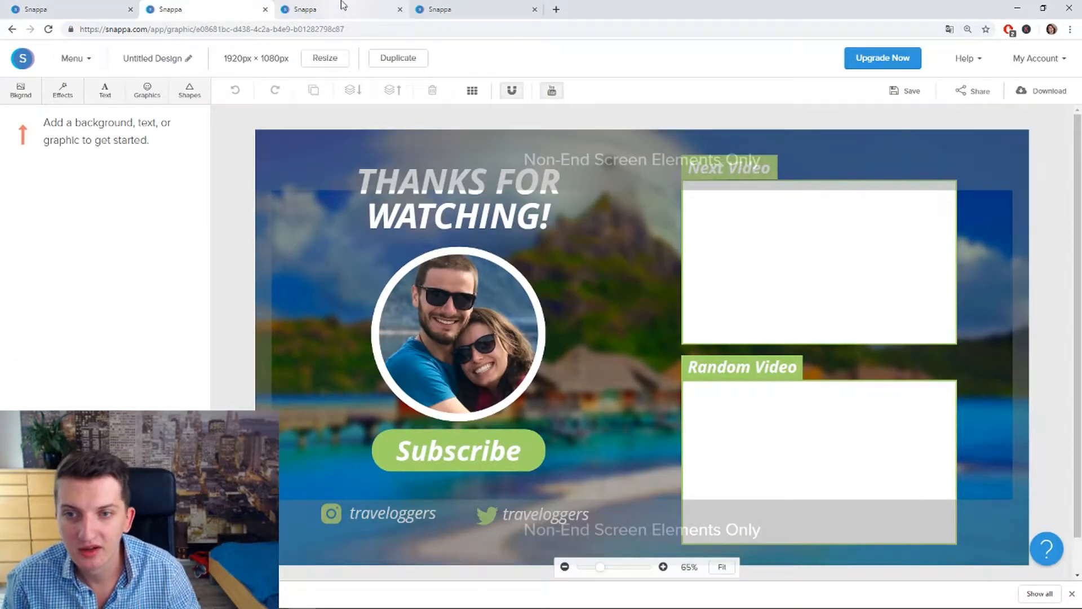
# On the beach-photo end screen, change the Instagram handle to 'Marcus Stone'.
pyautogui.click(457, 192)
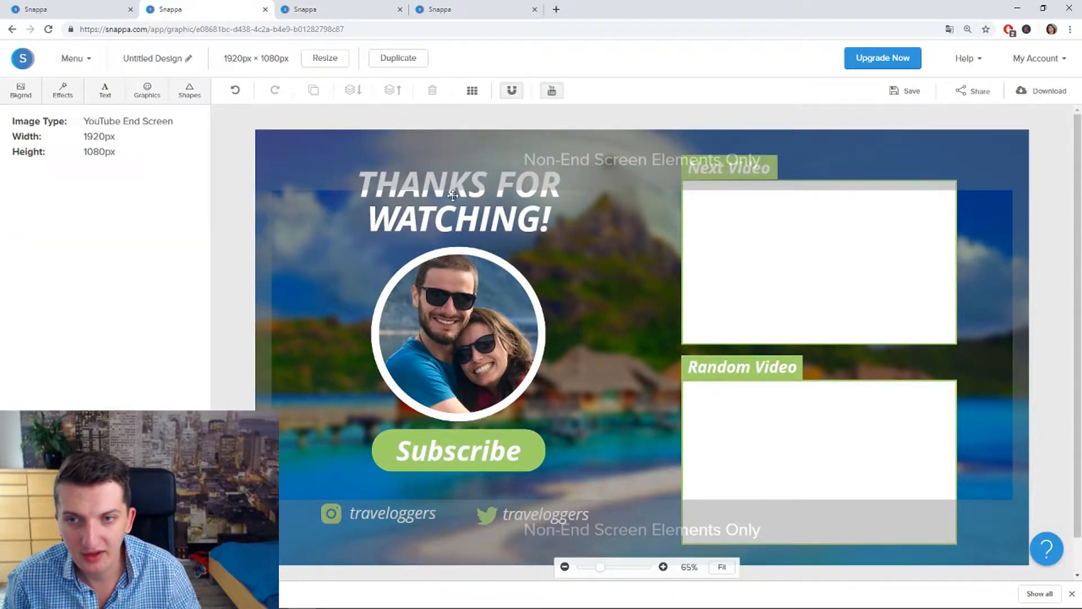
pyautogui.click(457, 333)
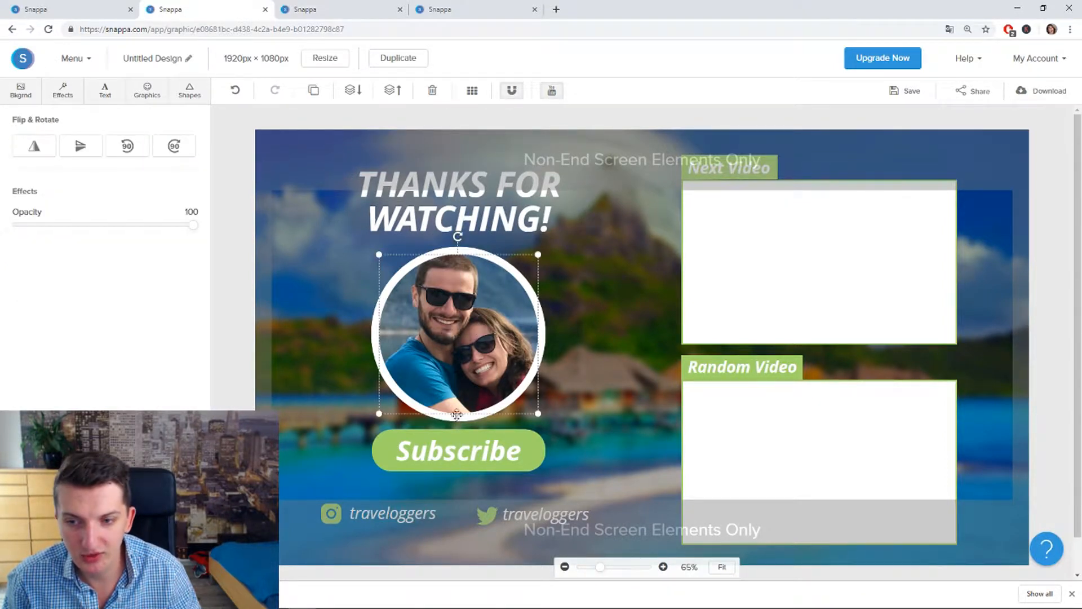
pyautogui.click(392, 513)
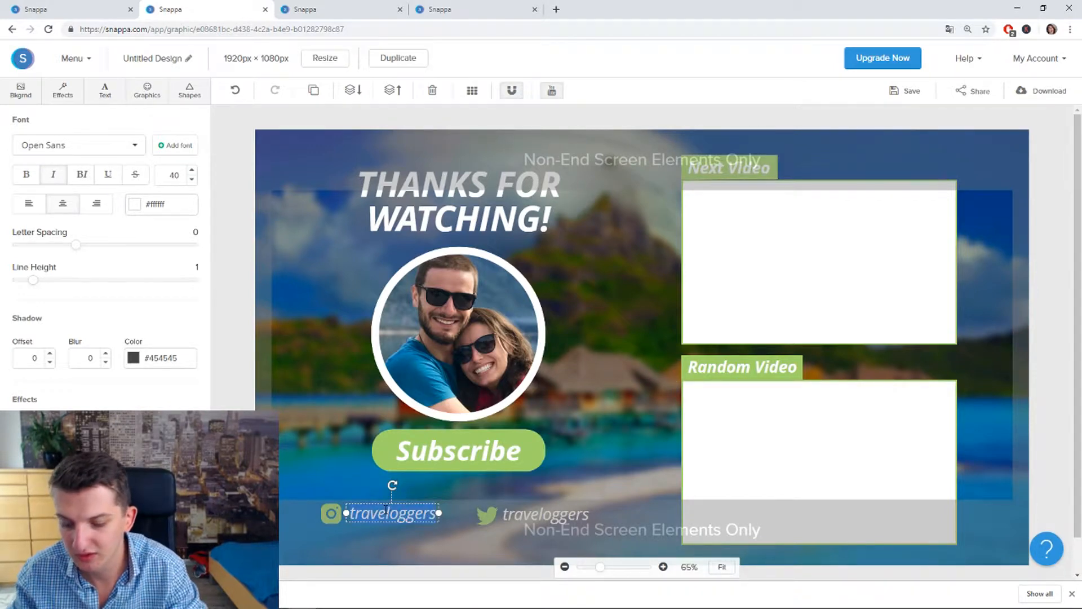
pyautogui.write('marcus Stone')
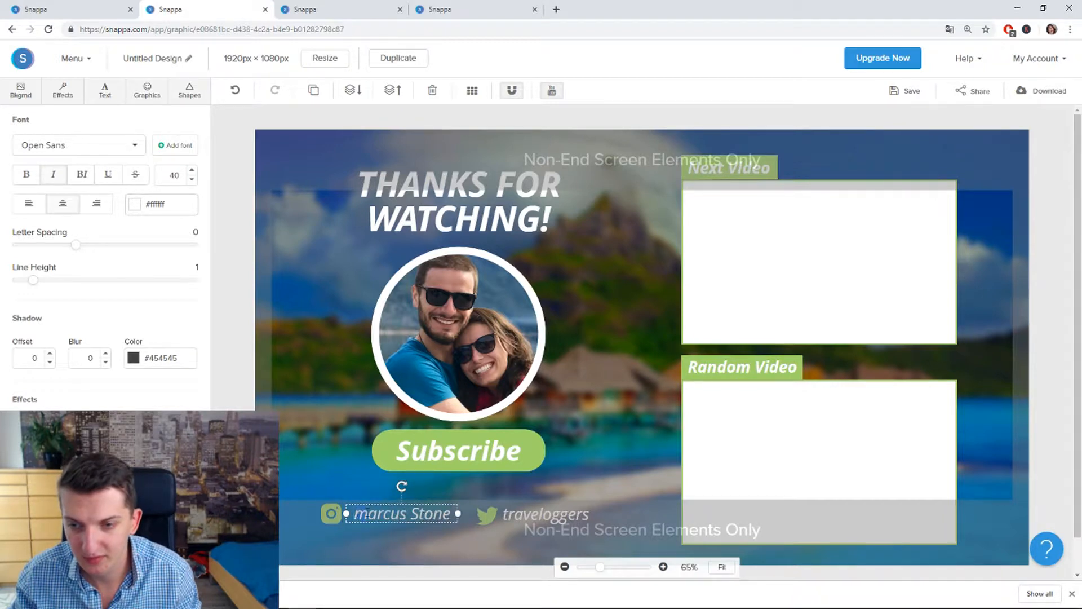
pyautogui.click(543, 514)
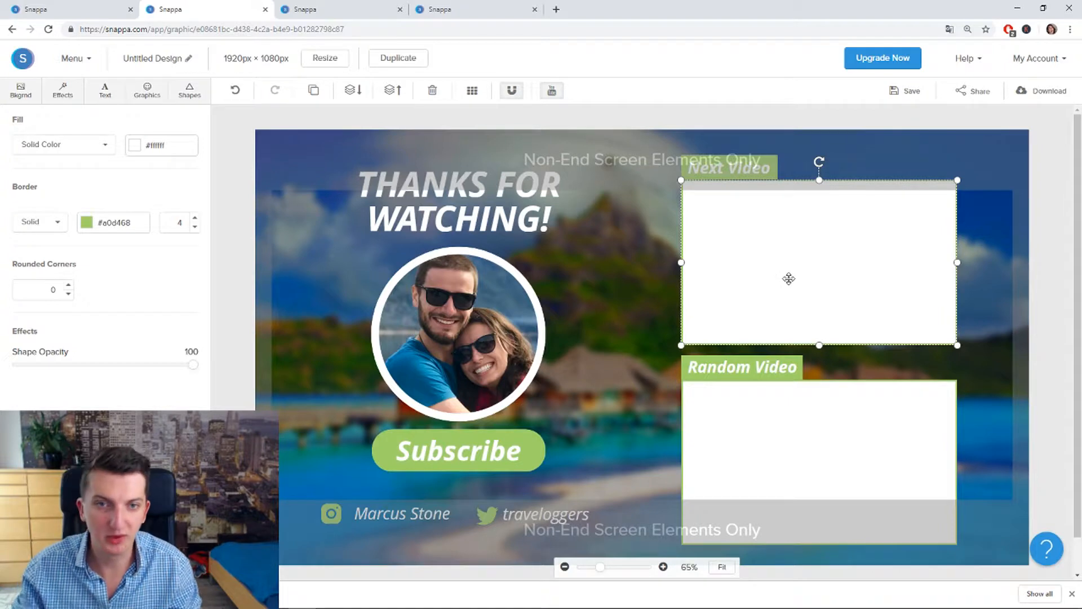
pyautogui.moveTo(320, 354)
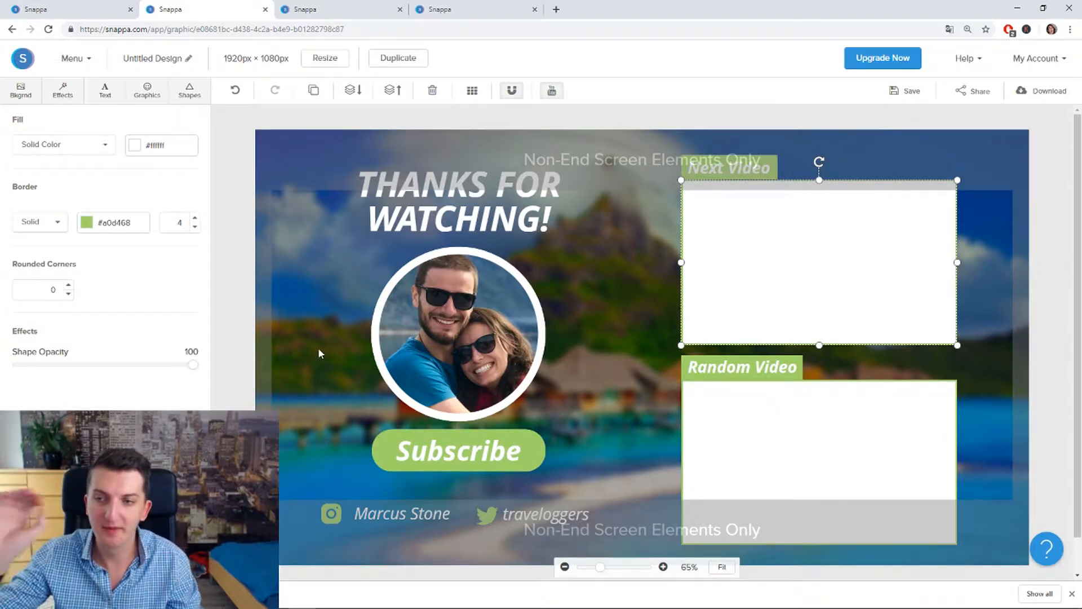
# Switch to the eve_makeup 'Subscribe and Follow!' template and select, then deselect, its panel.
pyautogui.click(338, 9)
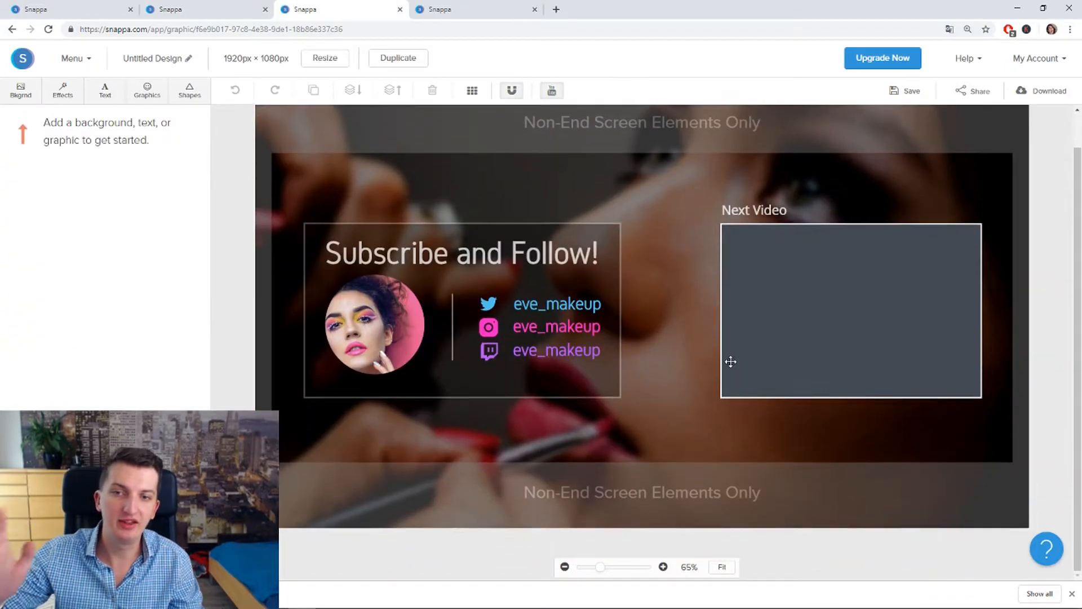
pyautogui.click(369, 324)
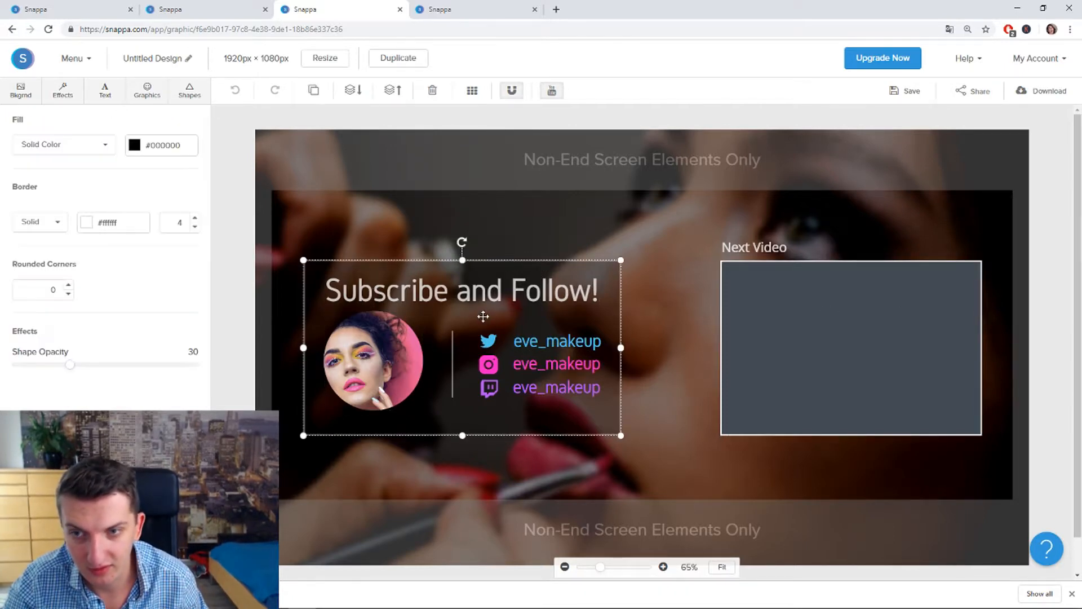
pyautogui.click(524, 269)
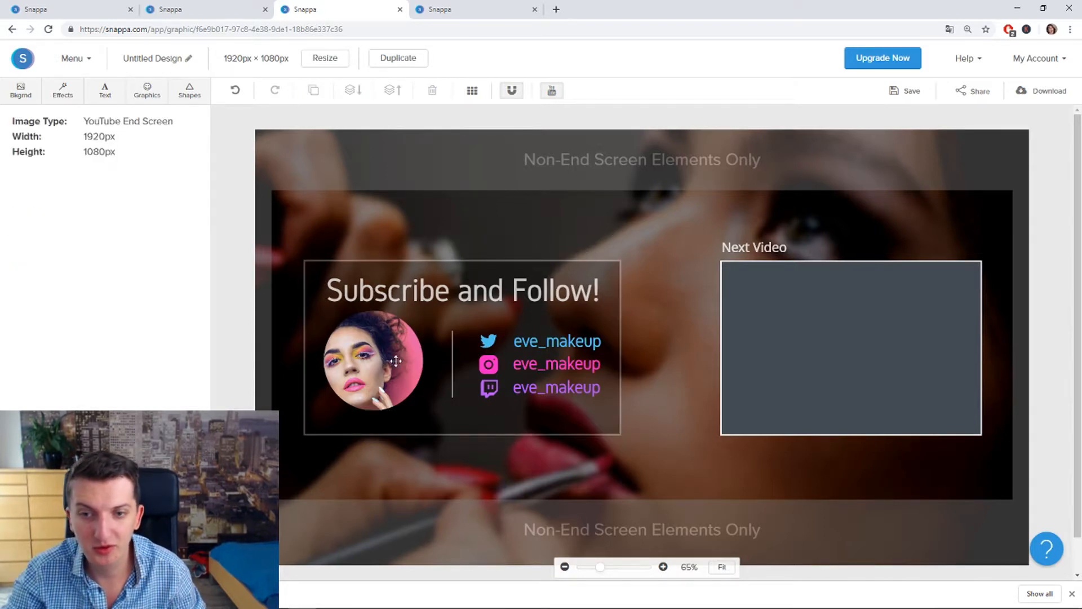
# Edit the eve_makeup Twitter handle so it reads 'Bessmakeu'.
pyautogui.click(556, 341)
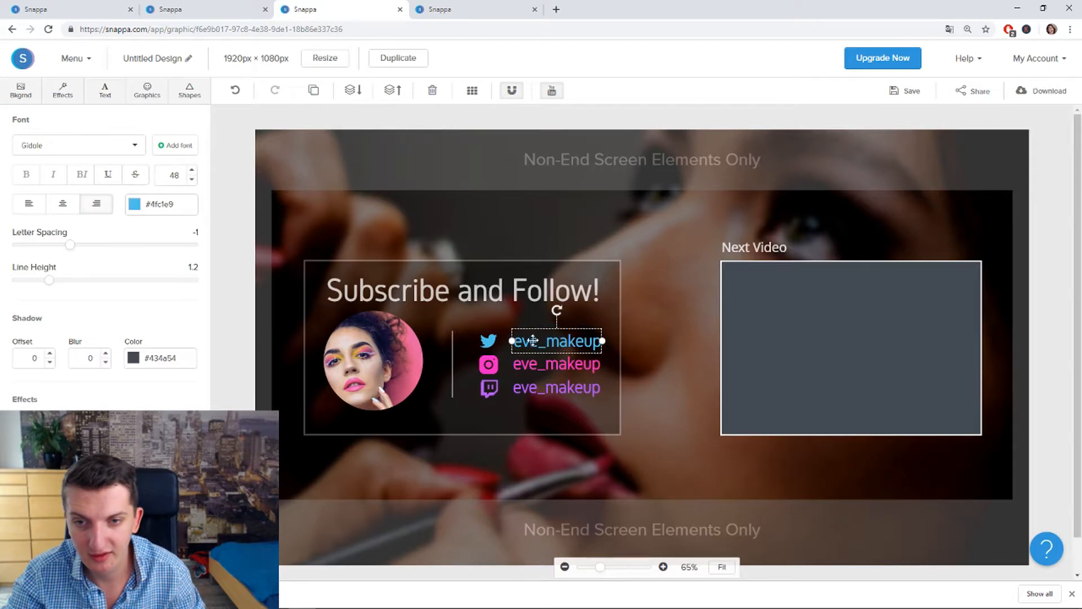
pyautogui.doubleClick(527, 341)
pyautogui.write('Bess')
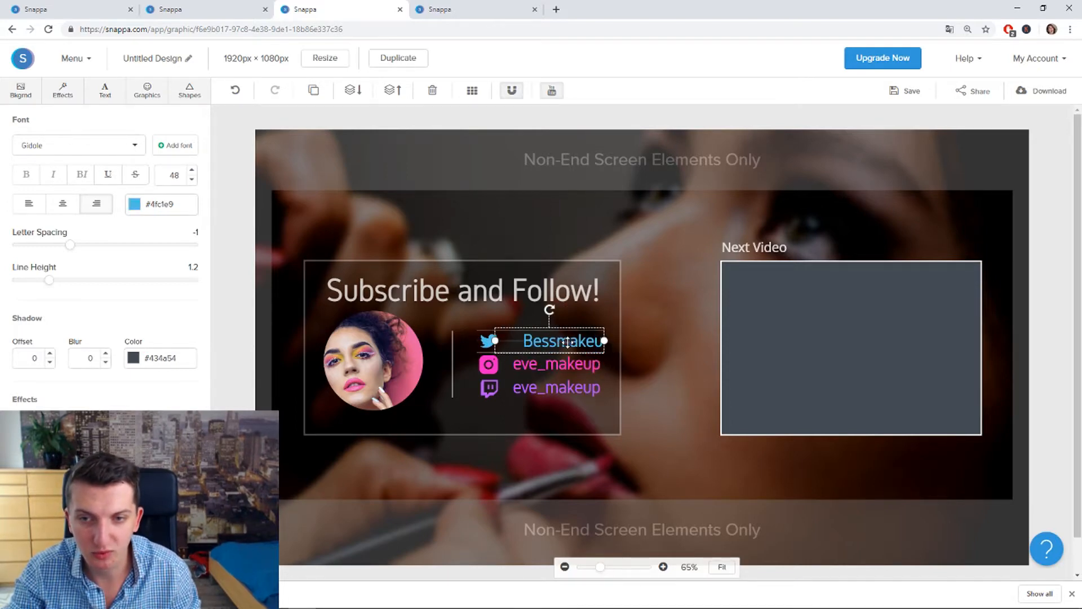
pyautogui.click(372, 365)
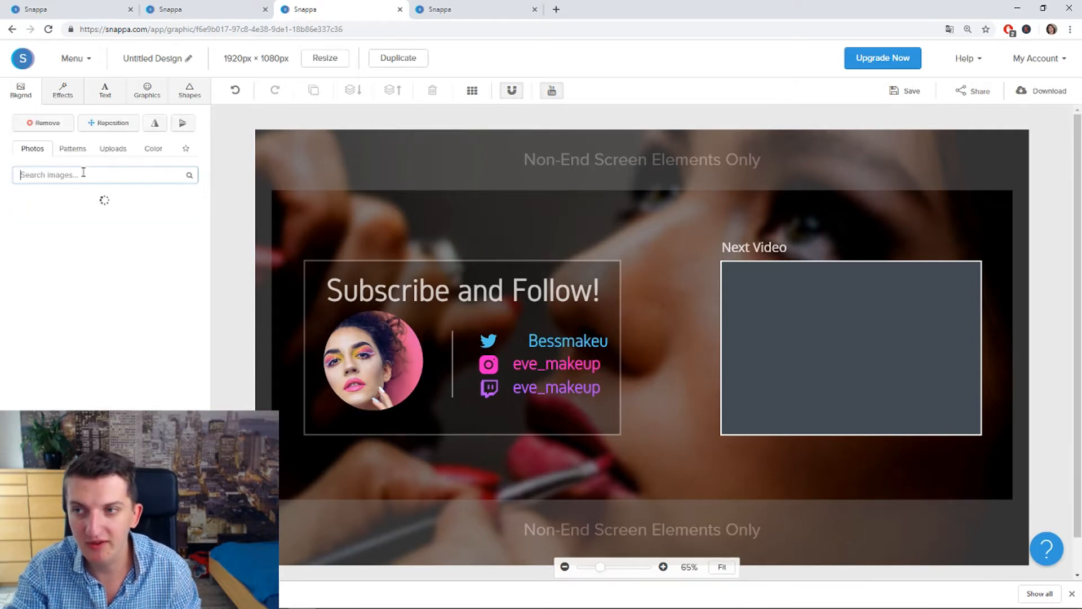
# Set a dark-haired woman photo from a 'beauty' photo search as the background.
pyautogui.click(85, 175)
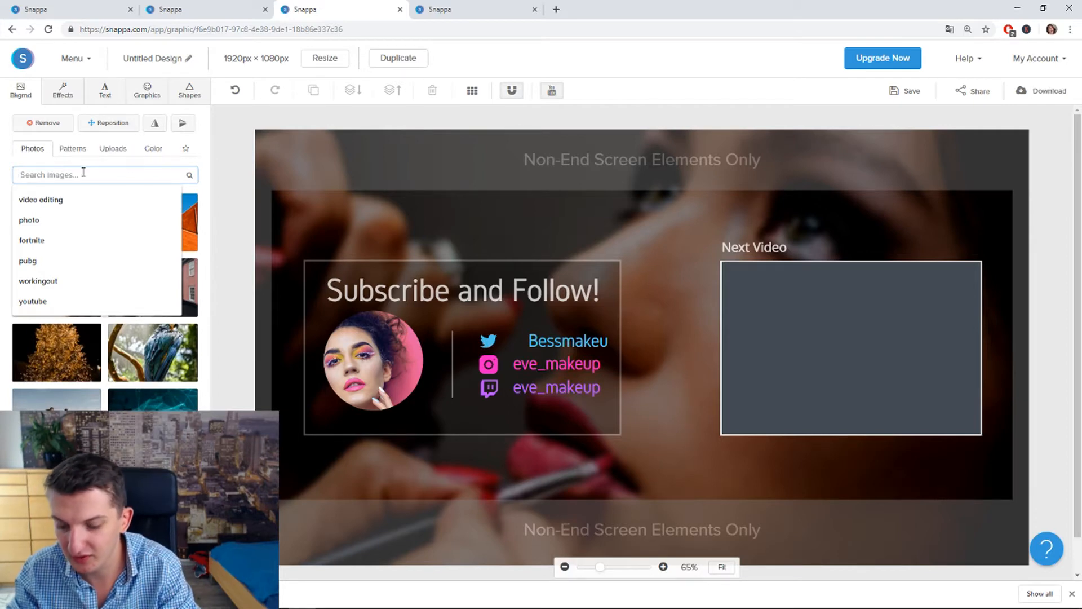
pyautogui.write('beauty')
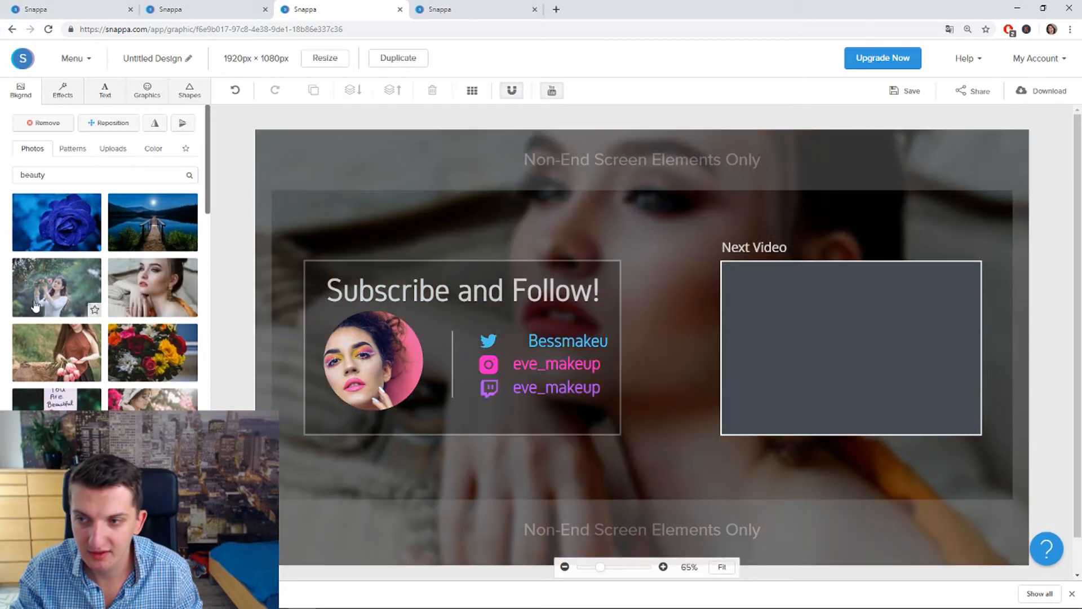
pyautogui.click(56, 352)
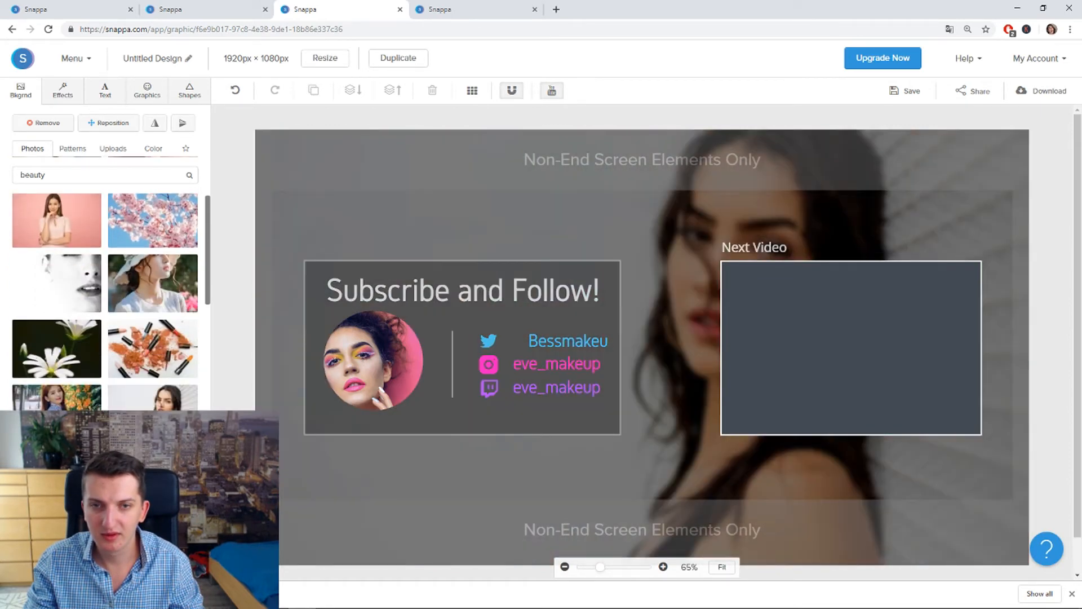
pyautogui.write('red')
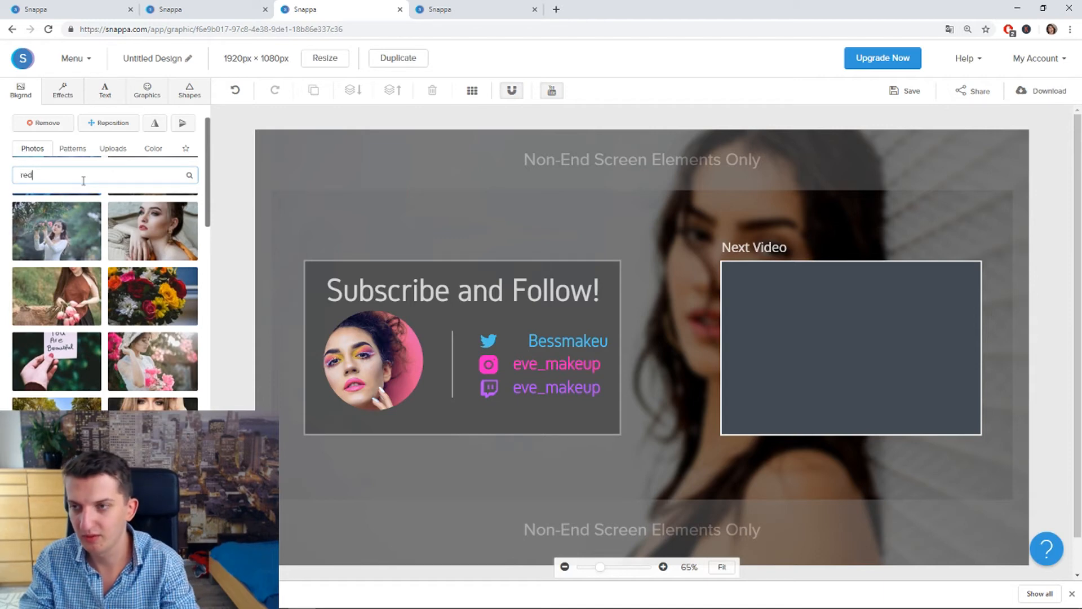
# Search photos for 'games' and set the dartboard close-up as the background.
pyautogui.write('reddit')
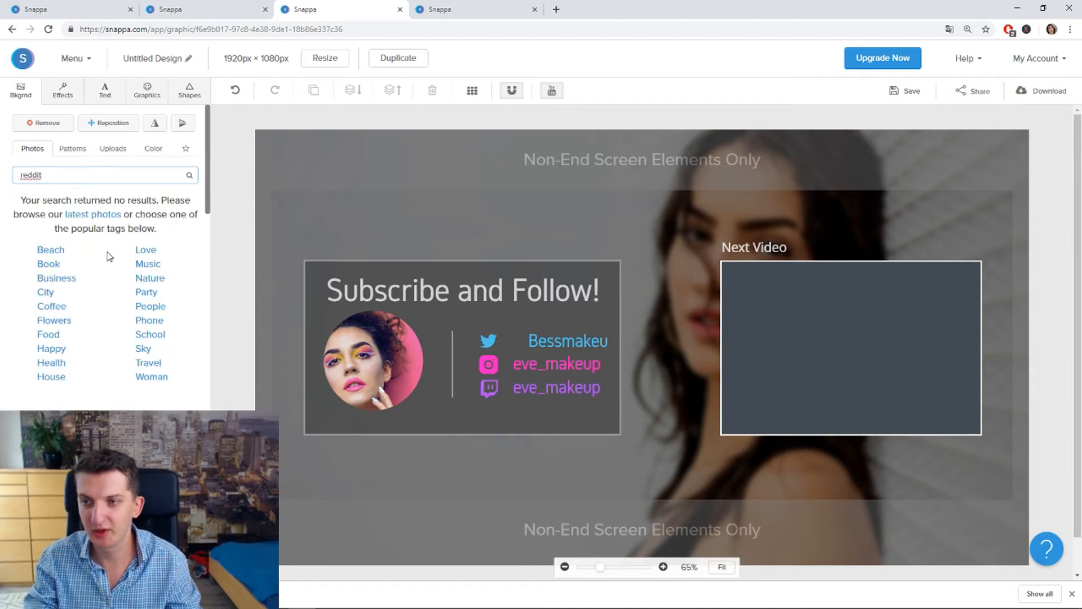
pyautogui.write('games')
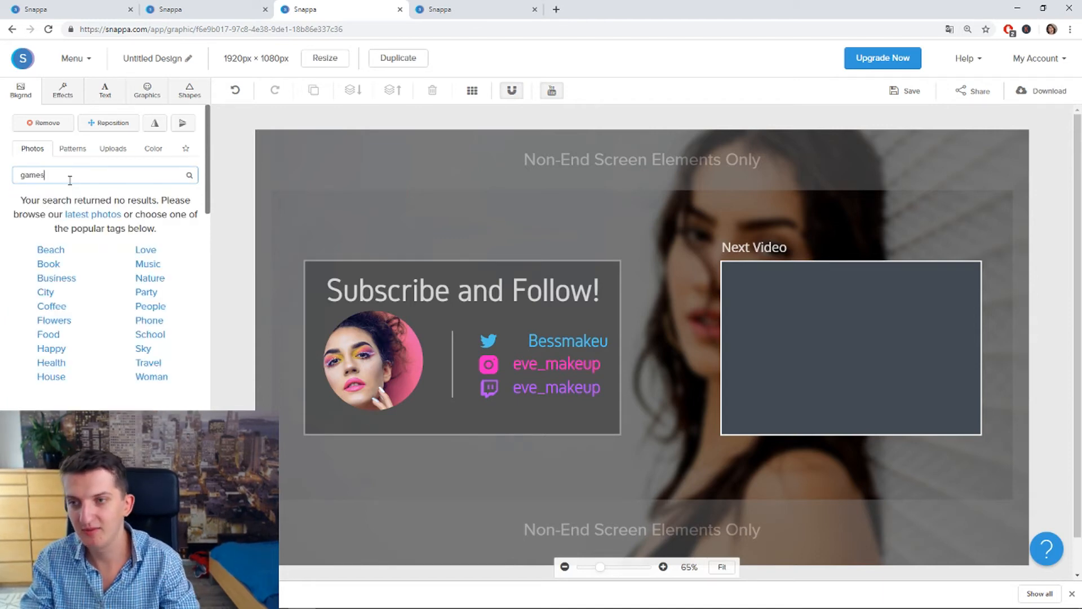
pyautogui.press('Enter')
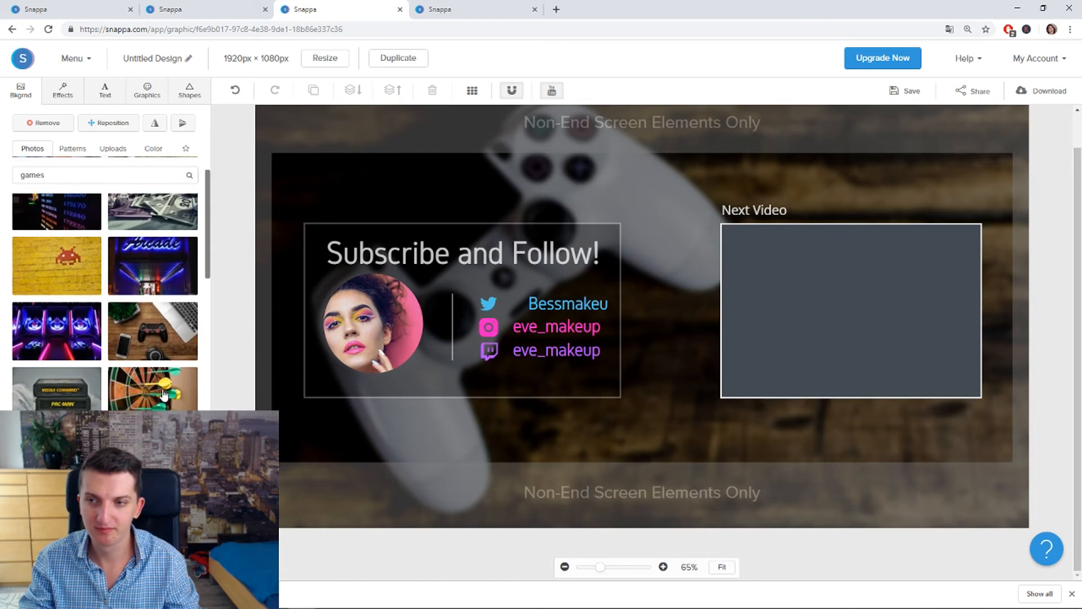
pyautogui.click(152, 390)
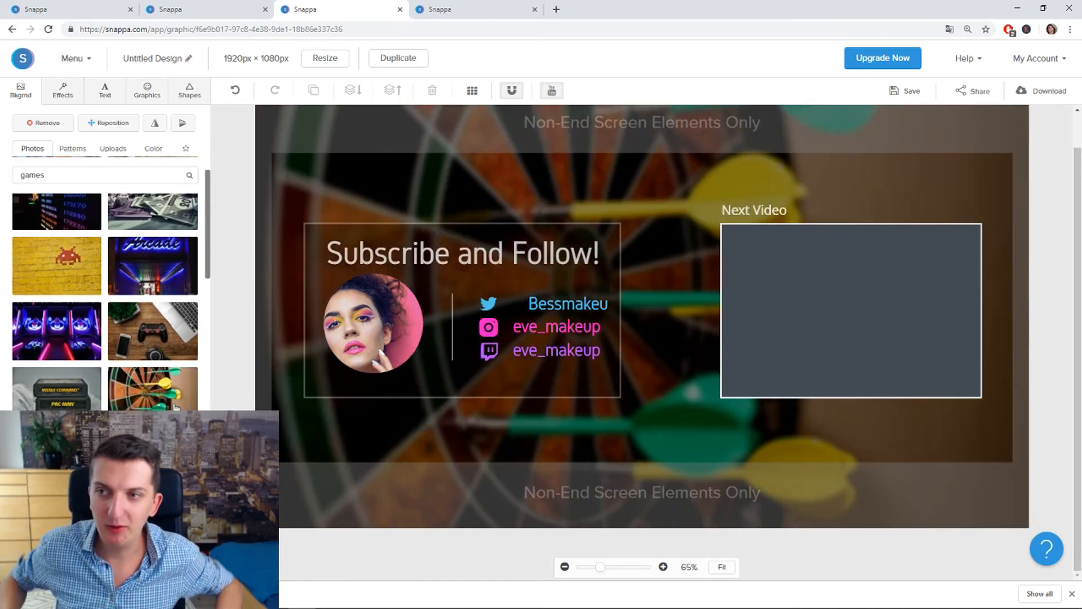